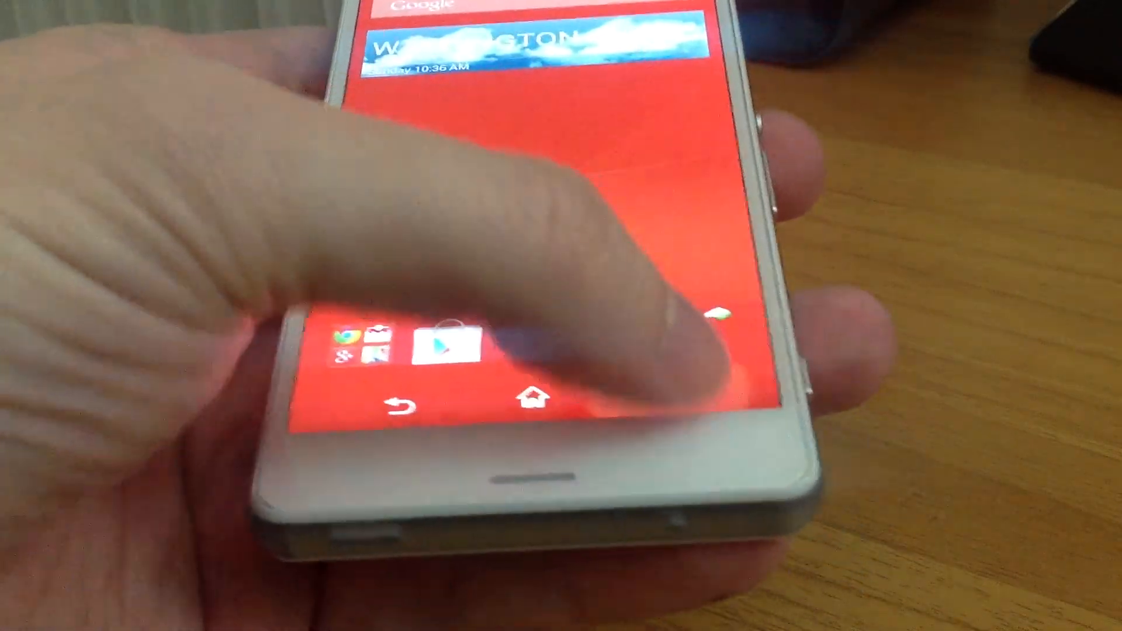
- Show the recent apps thumbnails and small apps bar, then open the video app
left_click(448, 351)
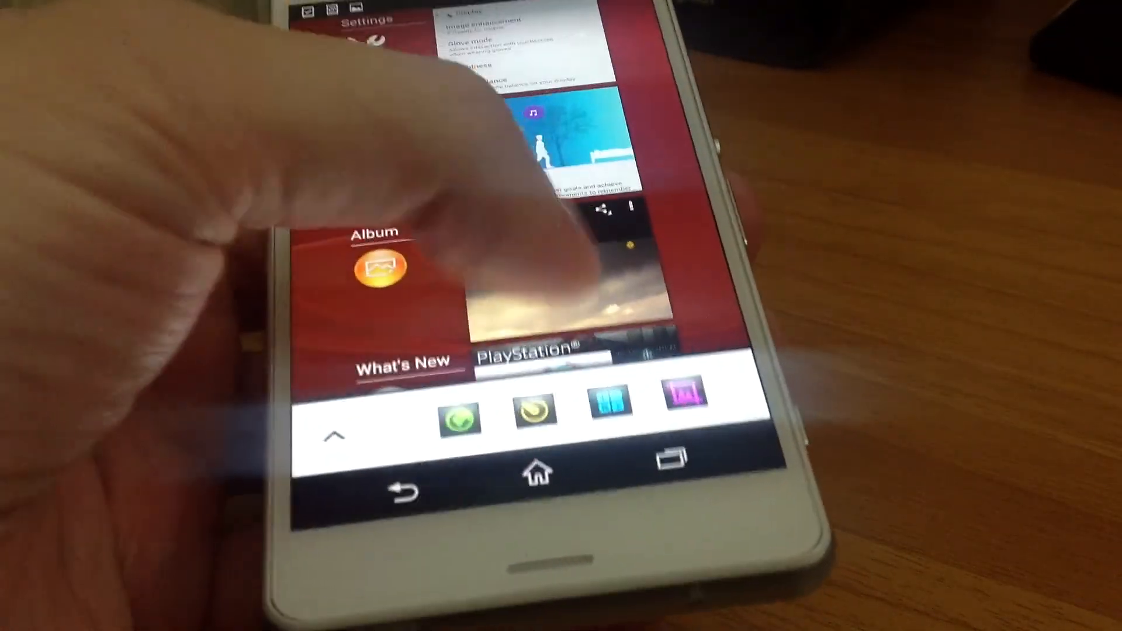
left_click(535, 475)
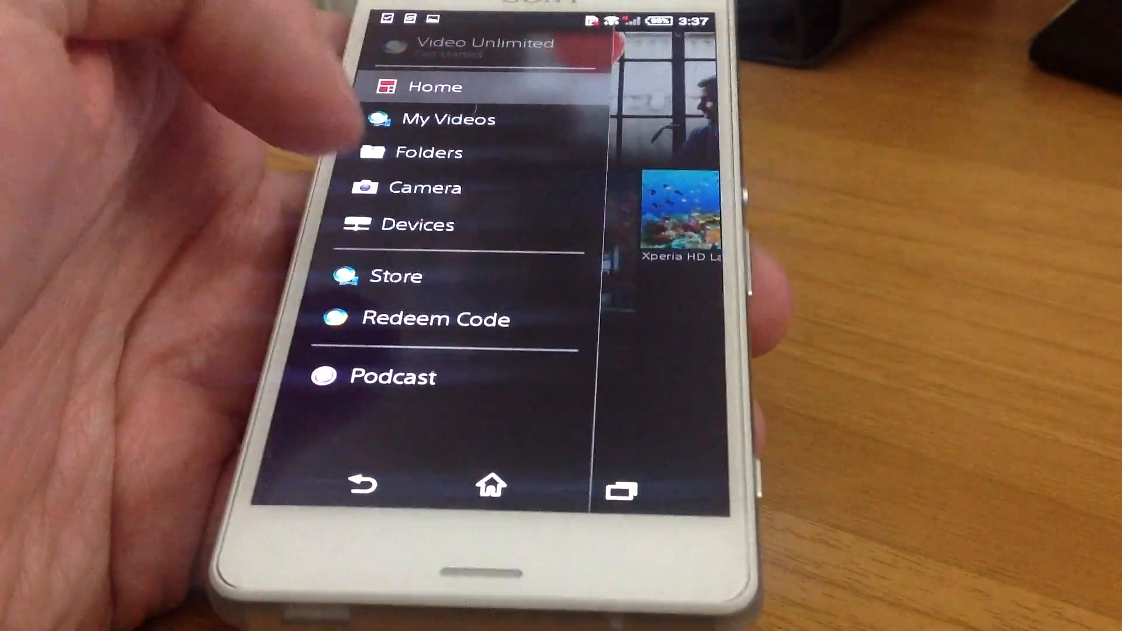
- Open the Calculator small app floating over the home screen
left_click(622, 487)
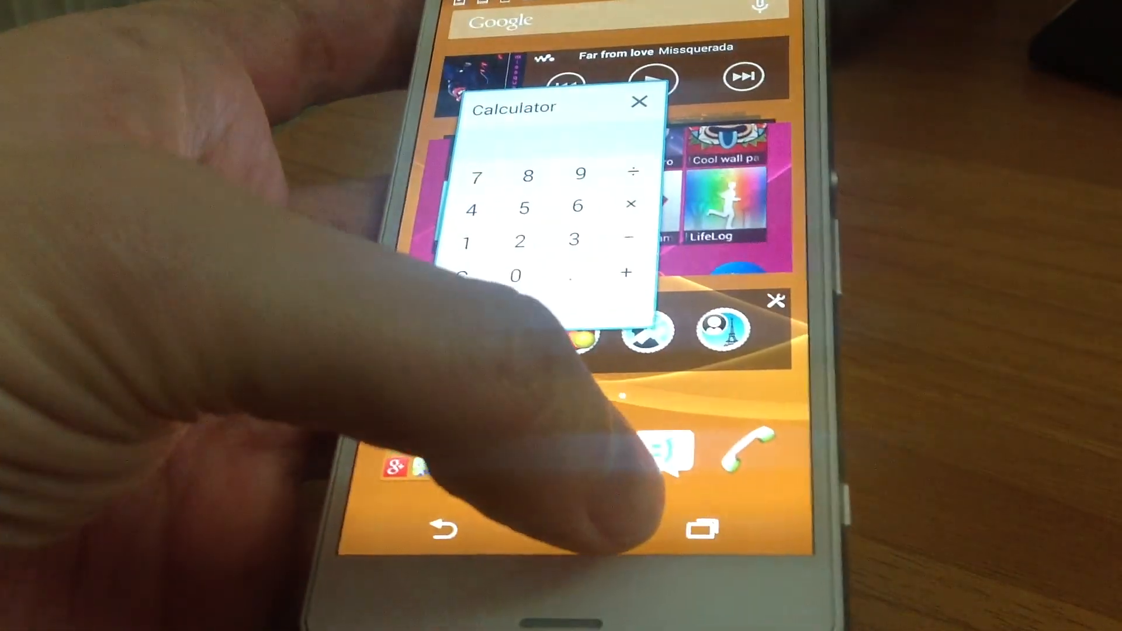
- Clear all recent apps until 'No recent apps' shows, then return home
left_click(639, 101)
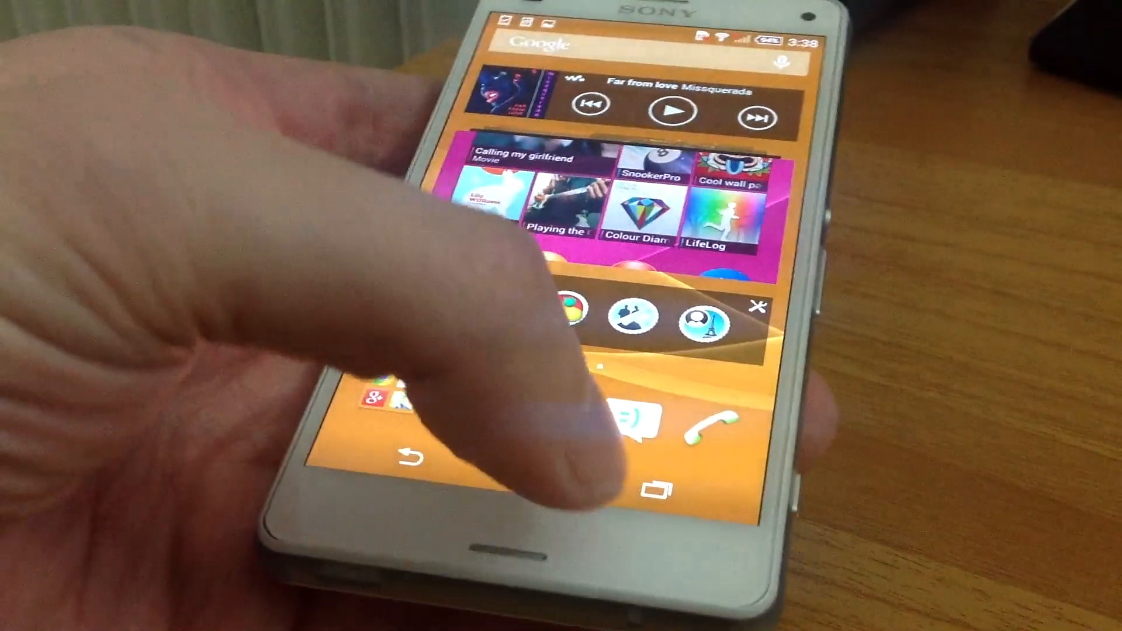
left_click(647, 491)
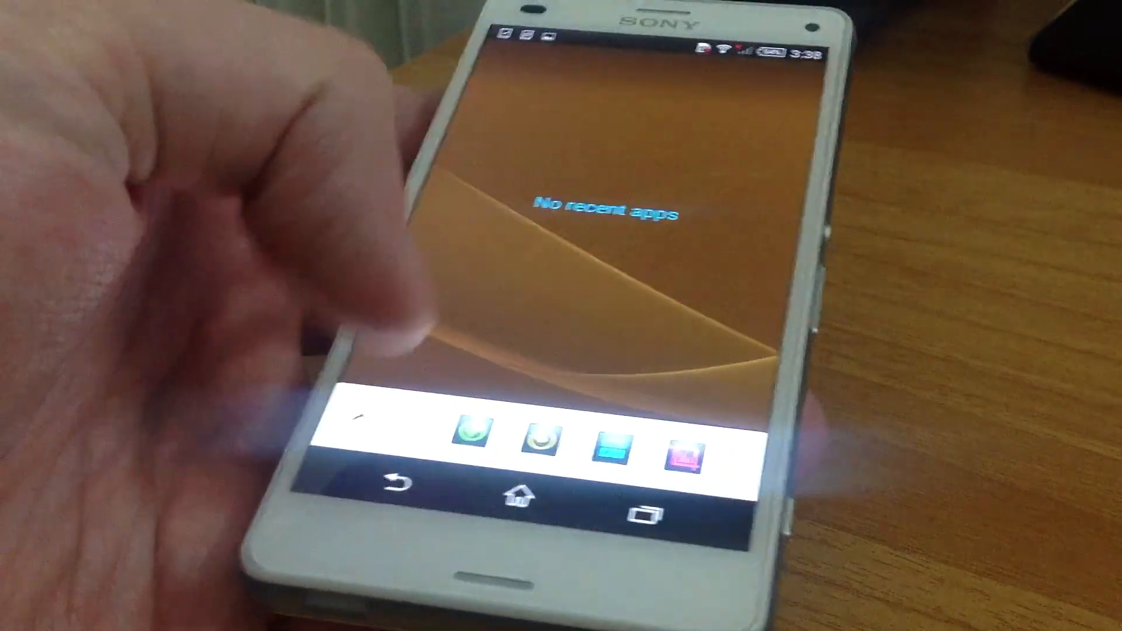
left_click(523, 497)
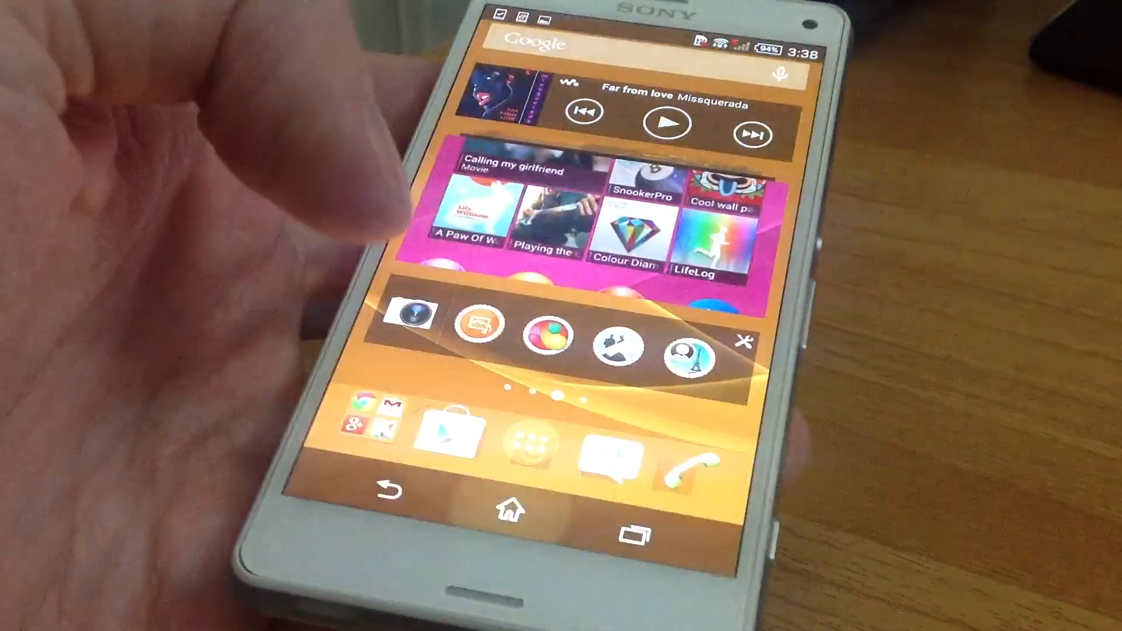